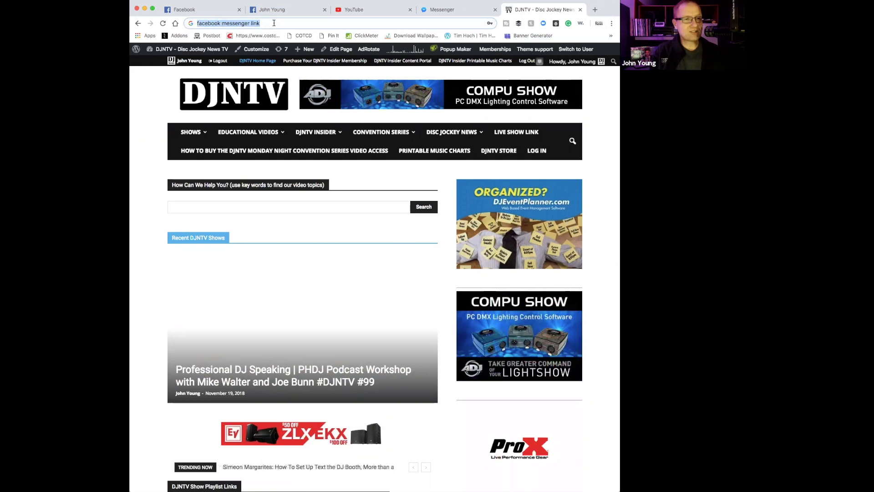
Search 'facebook messenger link' and open the 'm.me Links - Messenger Platform' result.
key(Return)
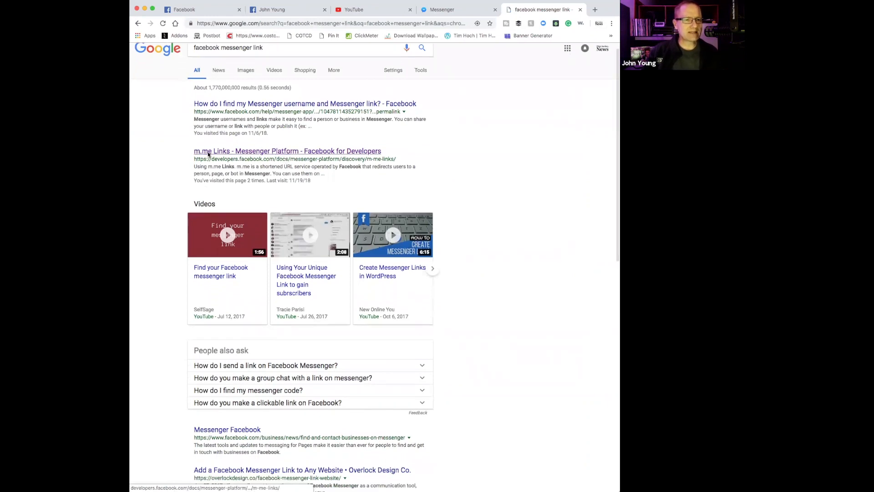
click(287, 151)
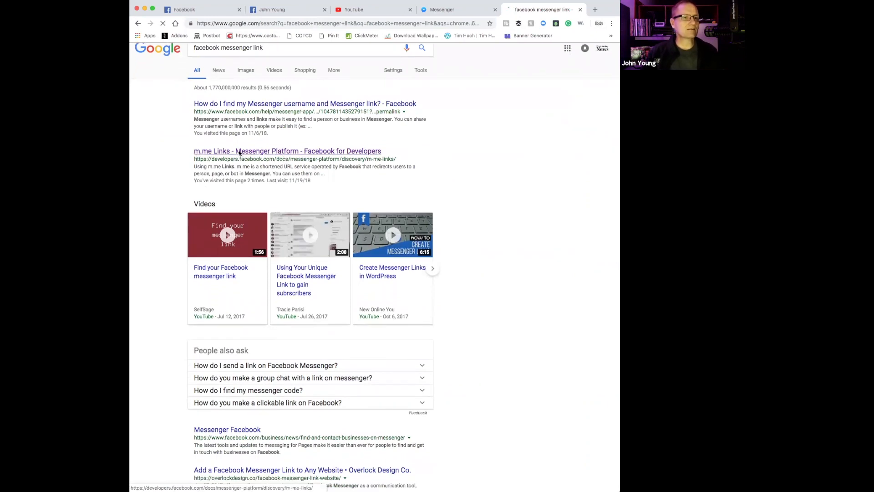
click(287, 150)
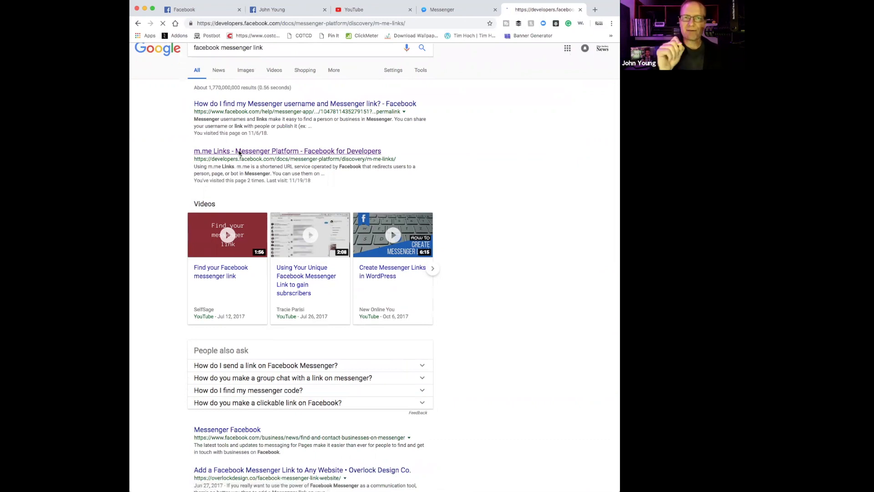
Load the m.me Links documentation page on developers.facebook.com.
click(286, 150)
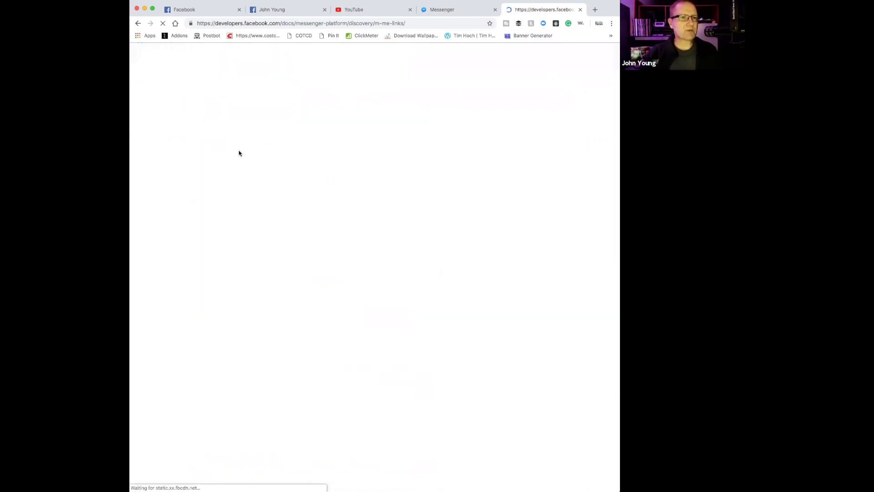
mouse_move(304, 158)
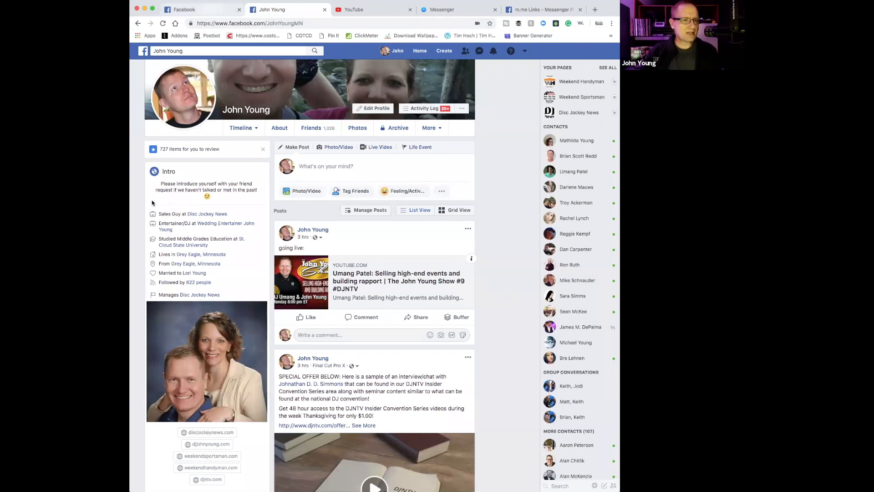
mouse_move(164, 221)
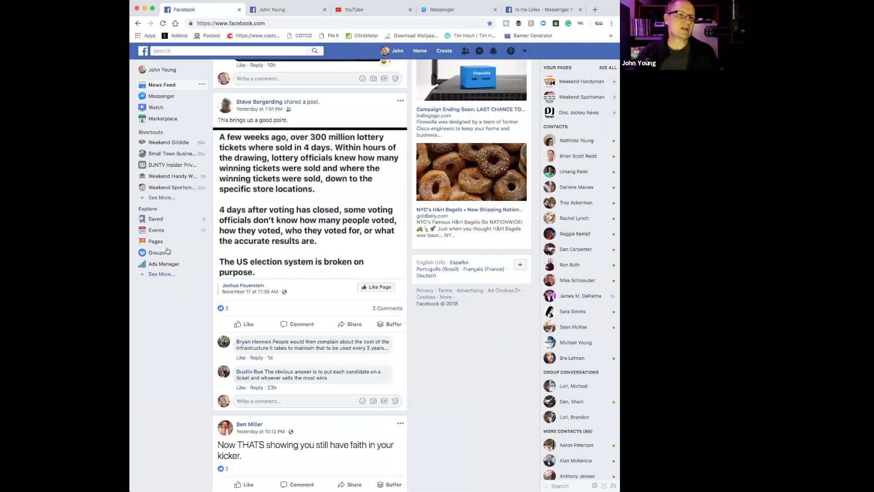
Open Pages in the Facebook sidebar to reach Disc Jockey News.
click(579, 112)
text(http://m.me/d)
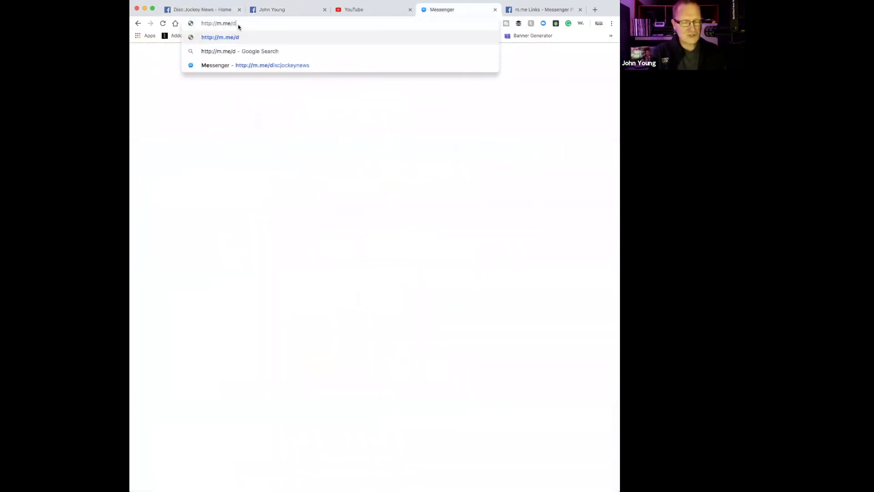
Visit m.me/discjockeynews, then m.me/johnyoungmn via its autocomplete suggestion.
text(iscjoc)
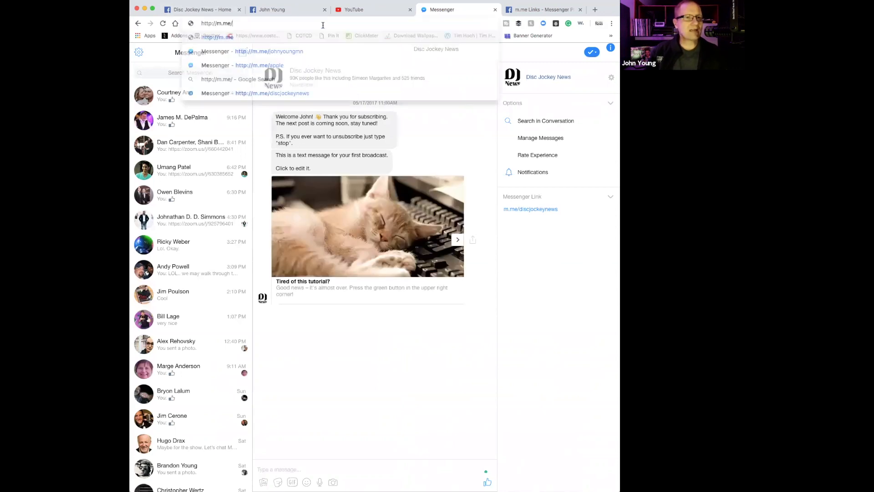
text(johny)
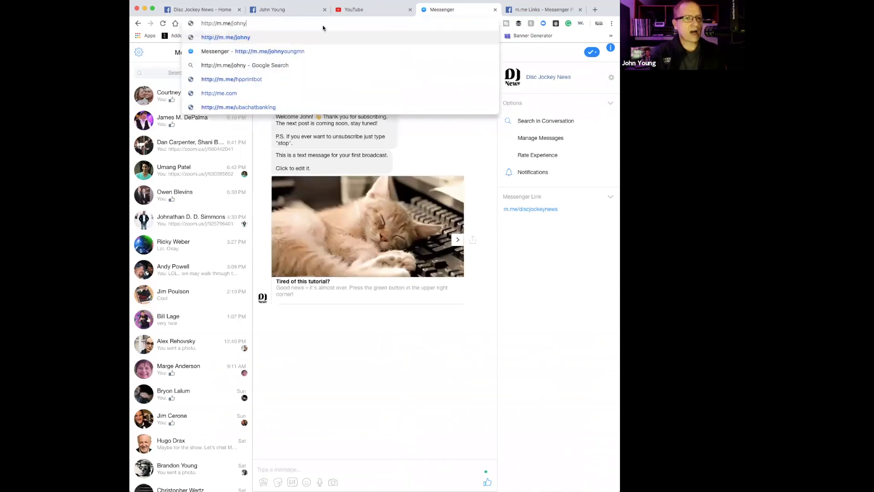
click(270, 51)
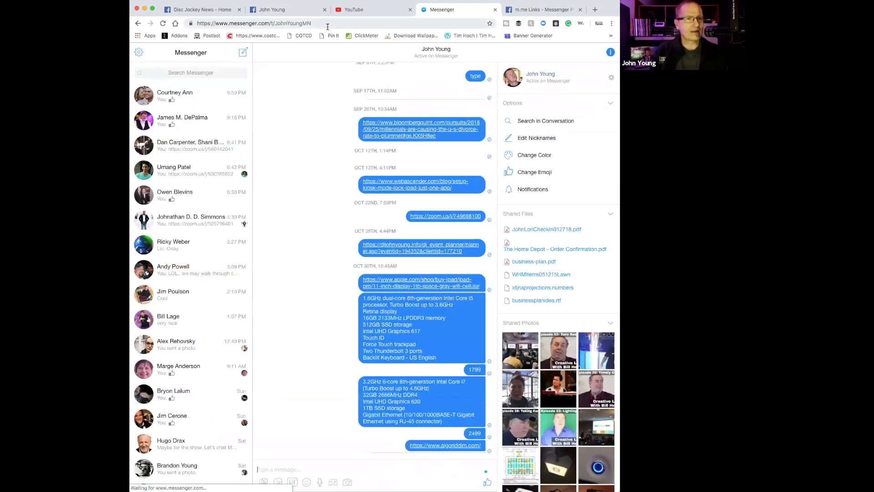
scroll(down, 3)
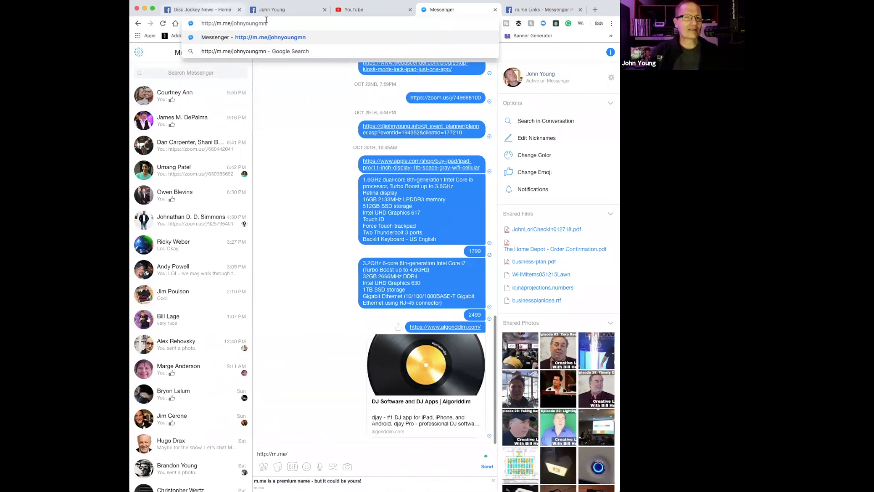
mouse_move(345, 34)
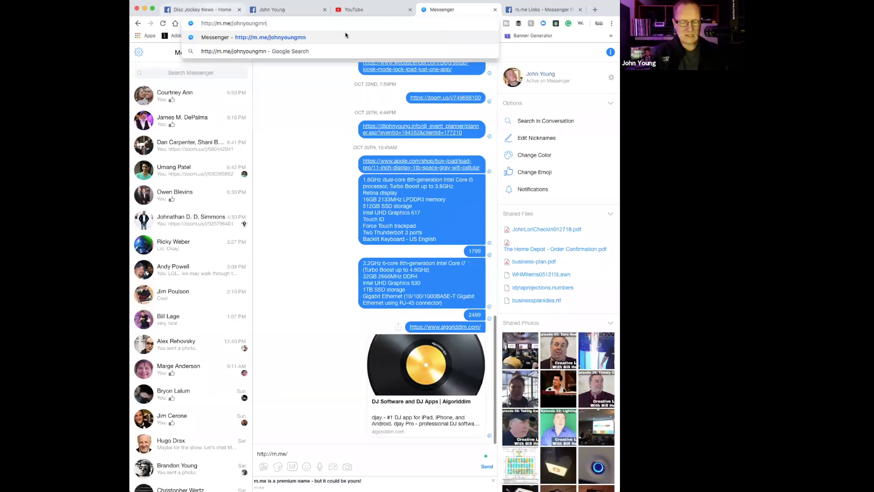
click(202, 10)
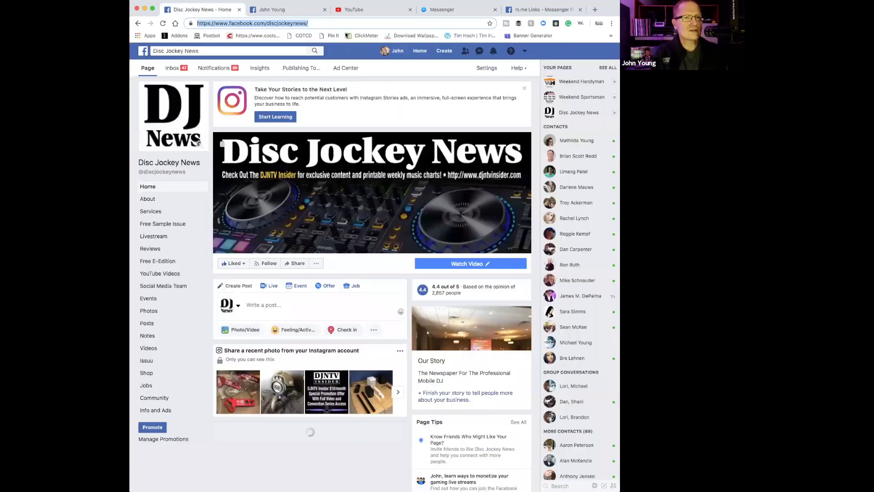
Search Facebook for 'apple' to open Apple's official page.
text(apple)
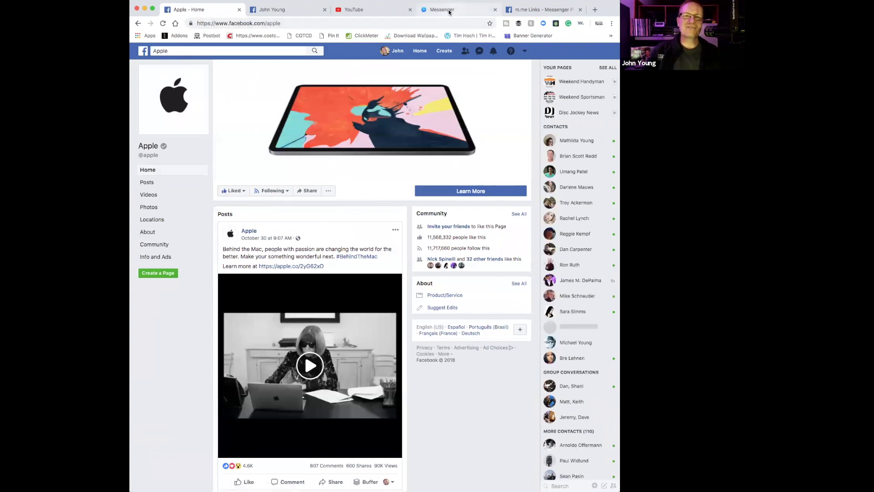
Switch to the Messenger tab to open m.me/apple.
click(440, 9)
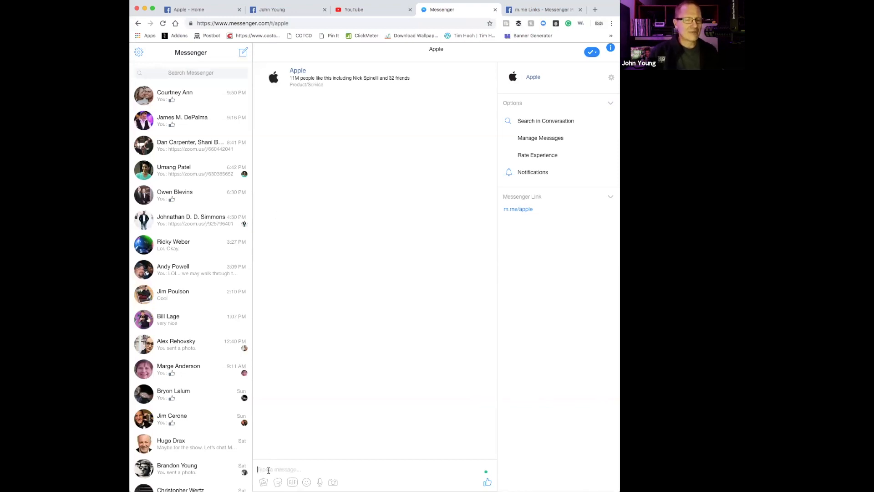
mouse_move(263, 115)
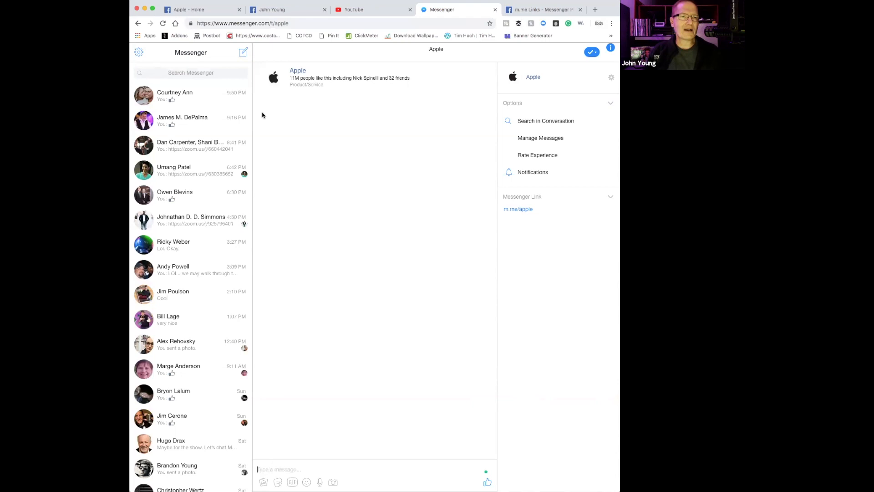